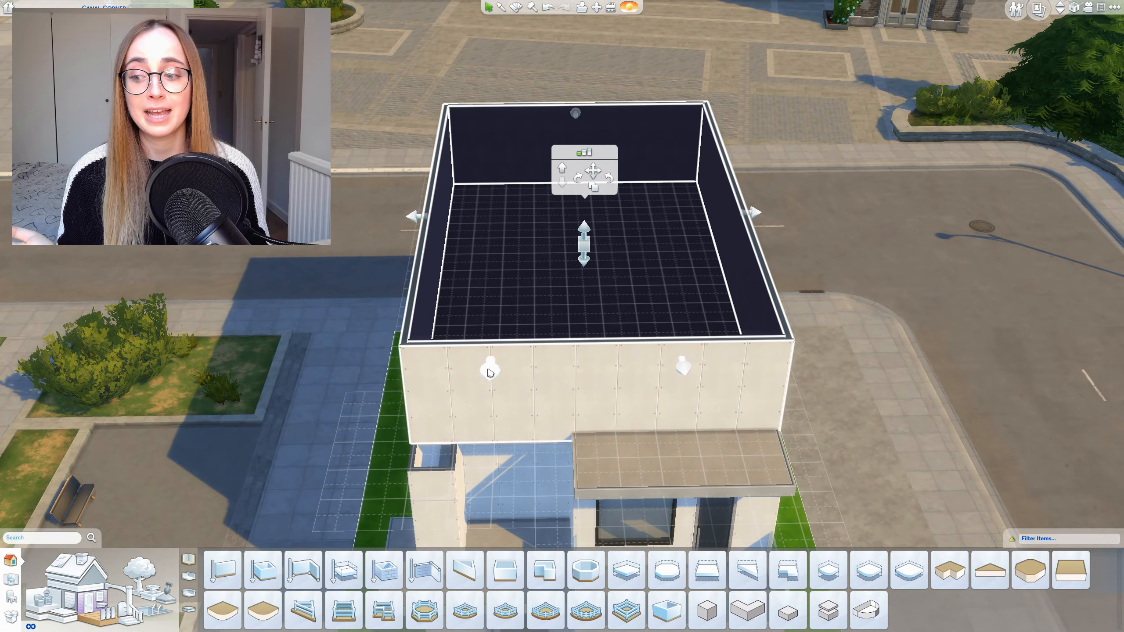
Select the green glass panel by the entrance and scale it to 1.6.
{"action": "left_click", "coordinate": [221, 571]}
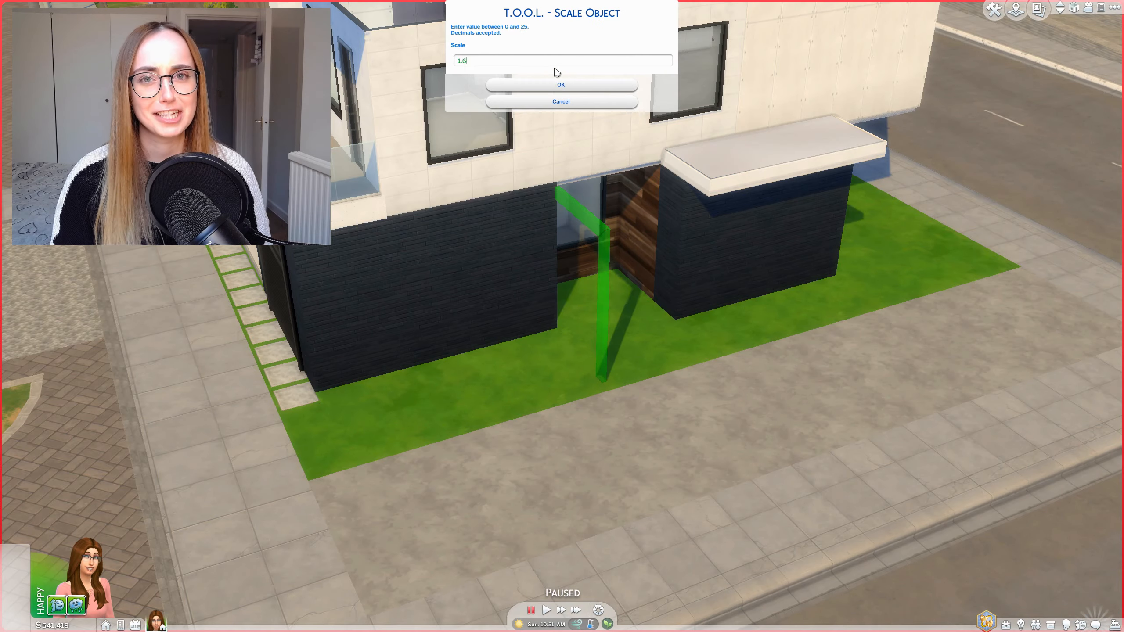
Confirm the 1.6 scale and search the Gallery for FruitLoops40's wall art sets.
{"action": "left_click", "coordinate": [561, 85]}
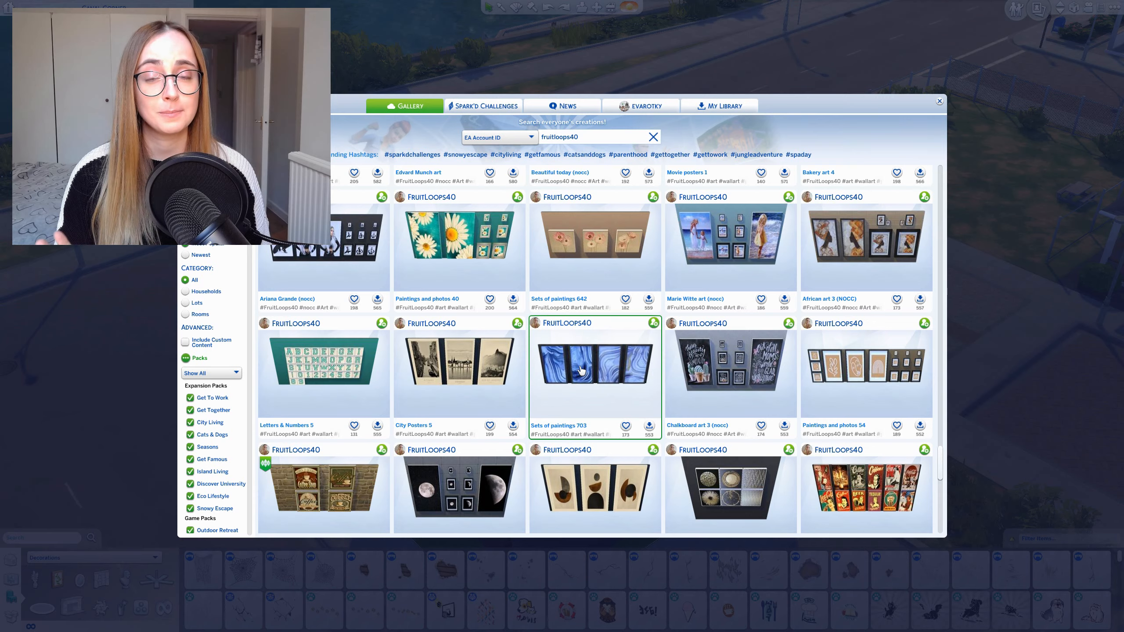
Pick the black-and-white line-art painting set and close the Gallery to place it.
{"action": "left_click", "coordinate": [939, 101]}
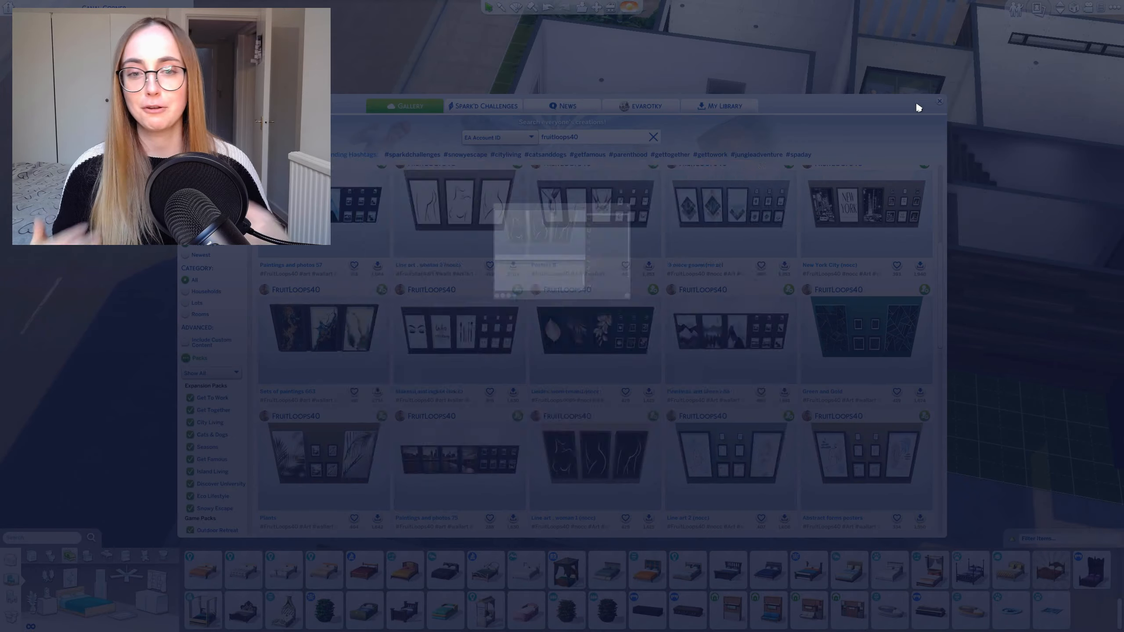
{"action": "left_click", "coordinate": [940, 101]}
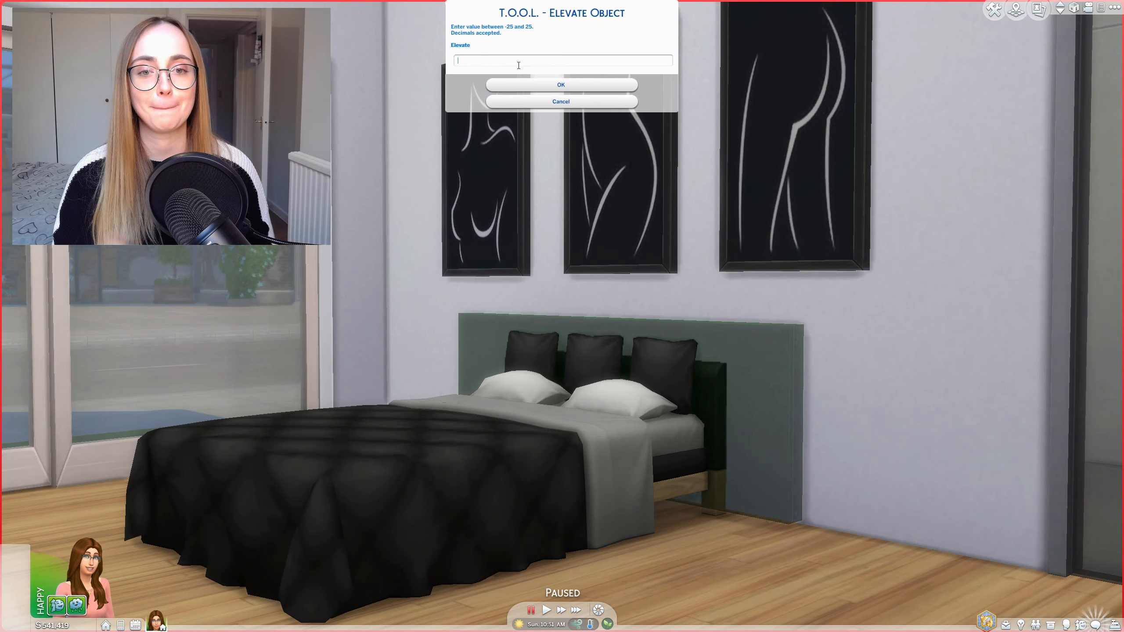
Elevate the paintings by -1.2, then change the floor mirror's rotation axis.
{"action": "type", "text": "-1.2"}
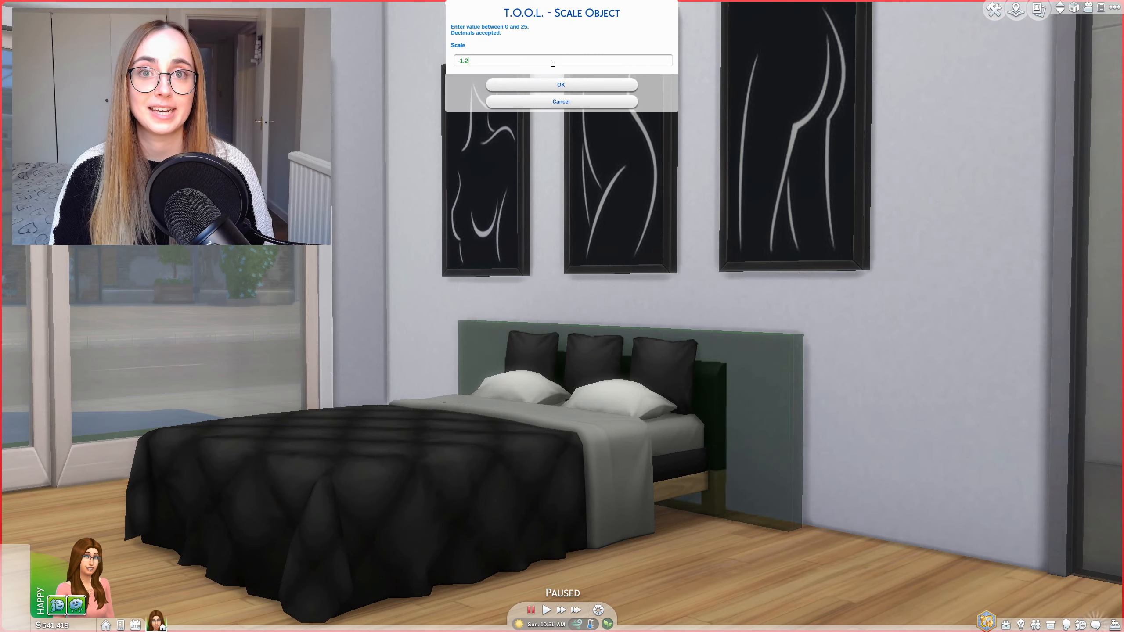
{"action": "left_click", "coordinate": [561, 84]}
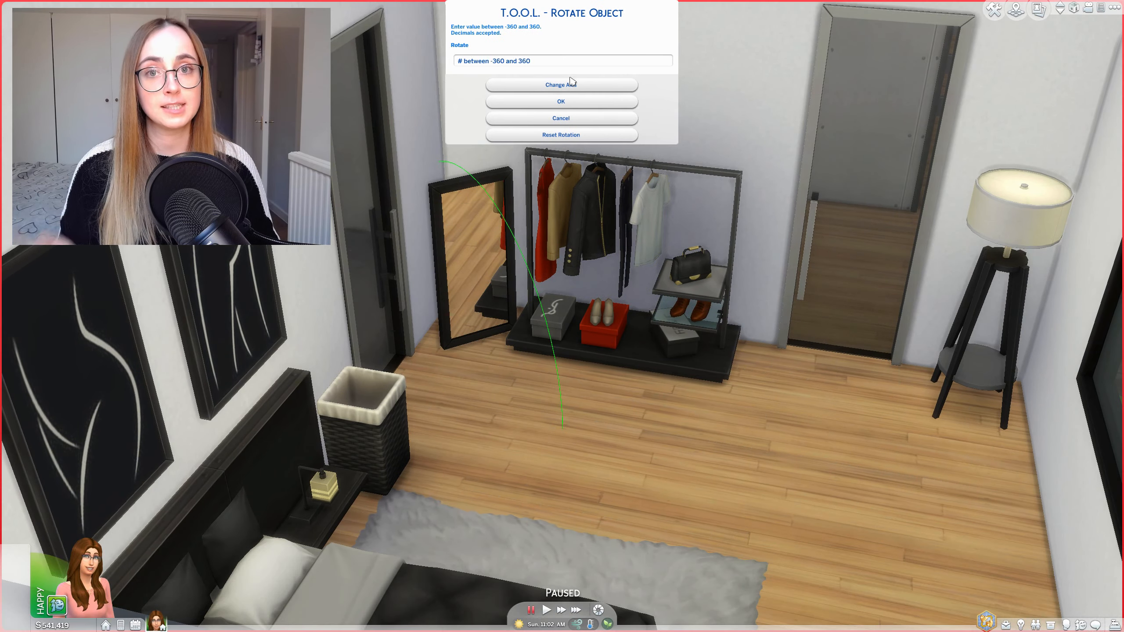
{"action": "left_click", "coordinate": [561, 118]}
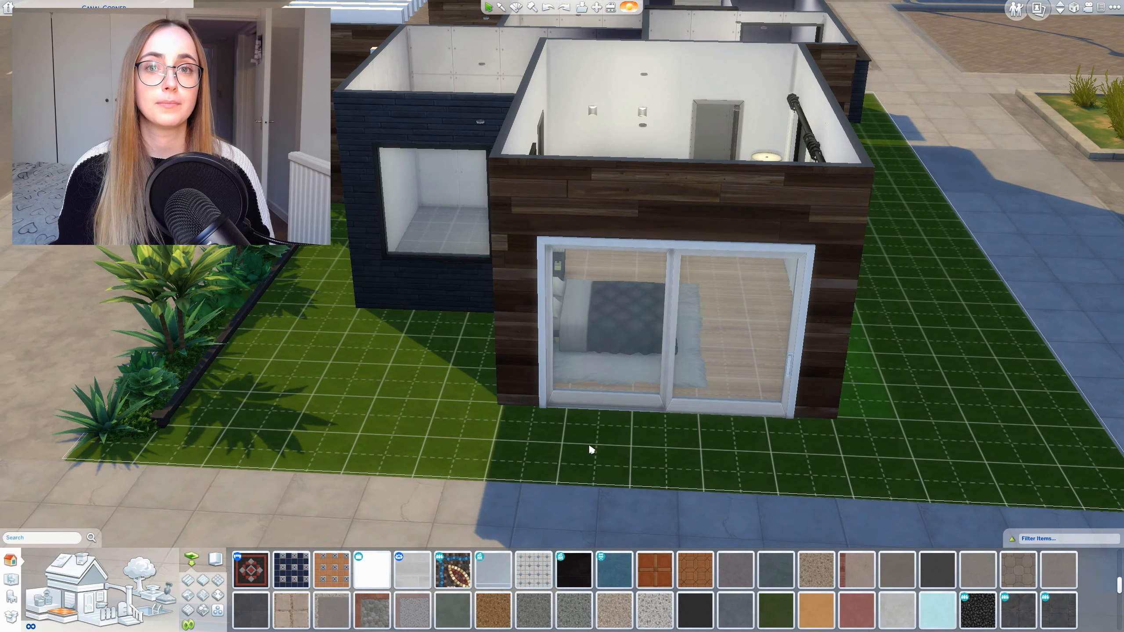
Place a black toilet, towel radiator and wall lights in the small bathroom.
{"action": "left_click", "coordinate": [573, 570]}
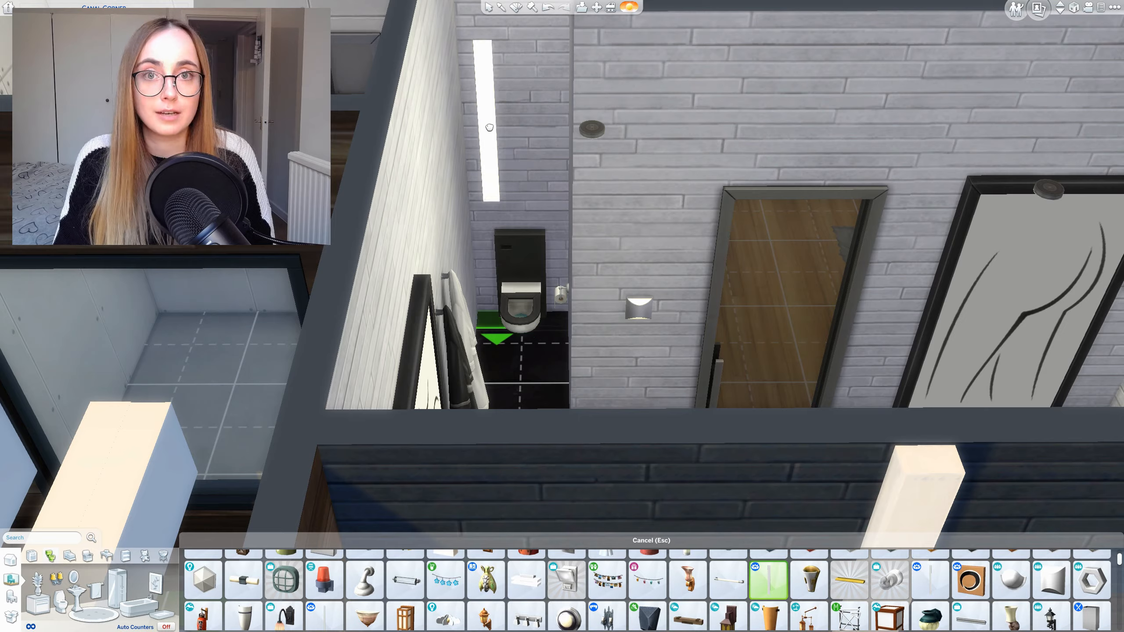
Search the catalog, then place a grey double bed against a slatted wood panel.
{"action": "type", "text": "laundry"}
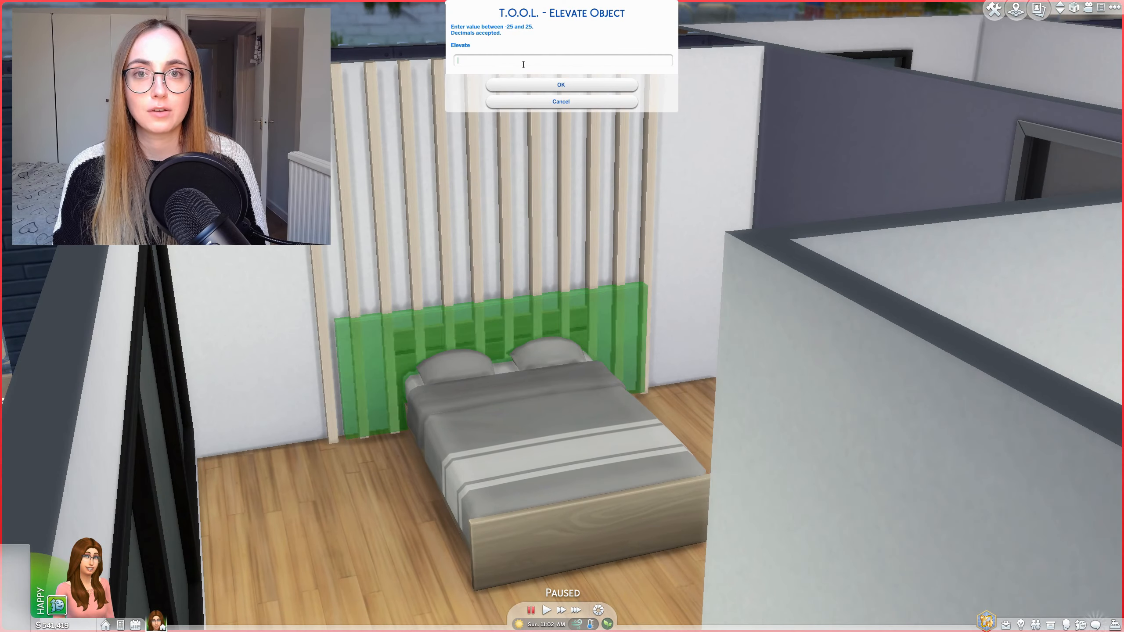
Confirm the panel height and place the 'Walk-in Shower NO CC' room upstairs.
{"action": "left_click", "coordinate": [561, 85]}
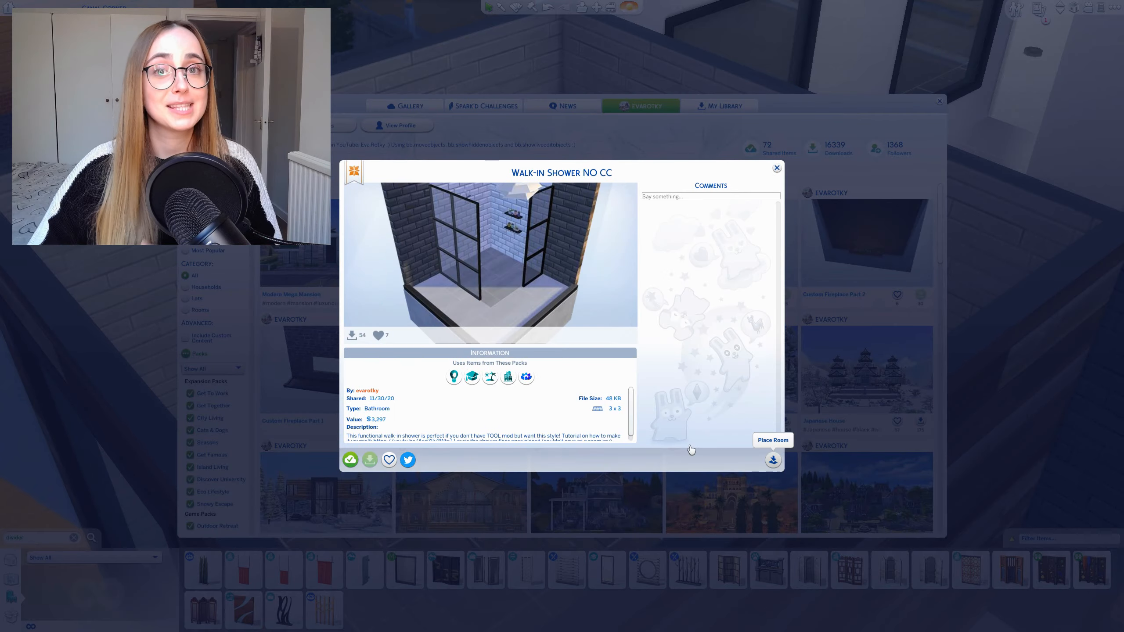
{"action": "left_click", "coordinate": [773, 460]}
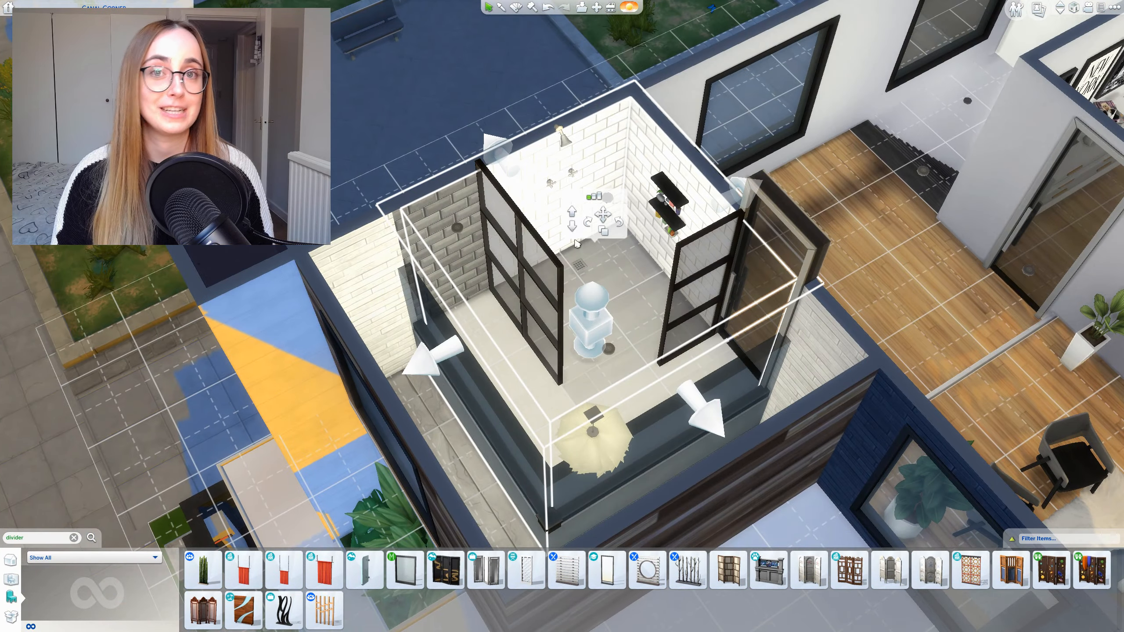